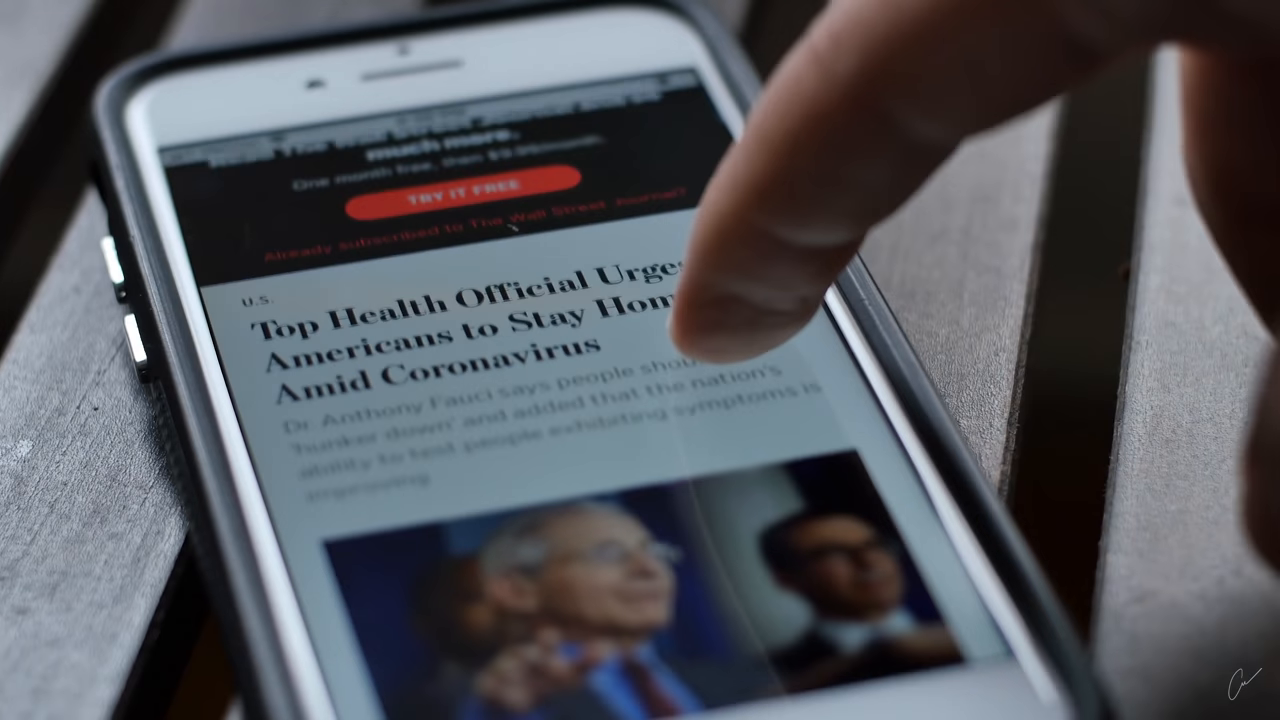
scroll("down", 3)
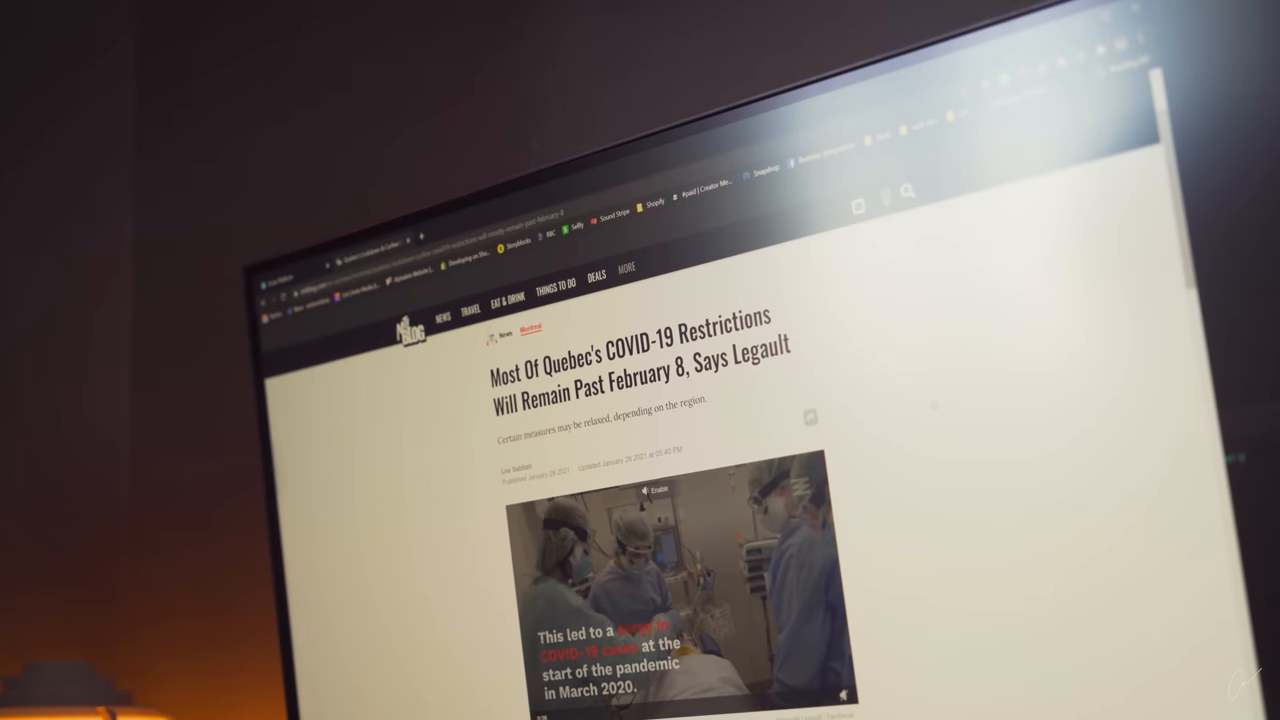
scroll("down", 3)
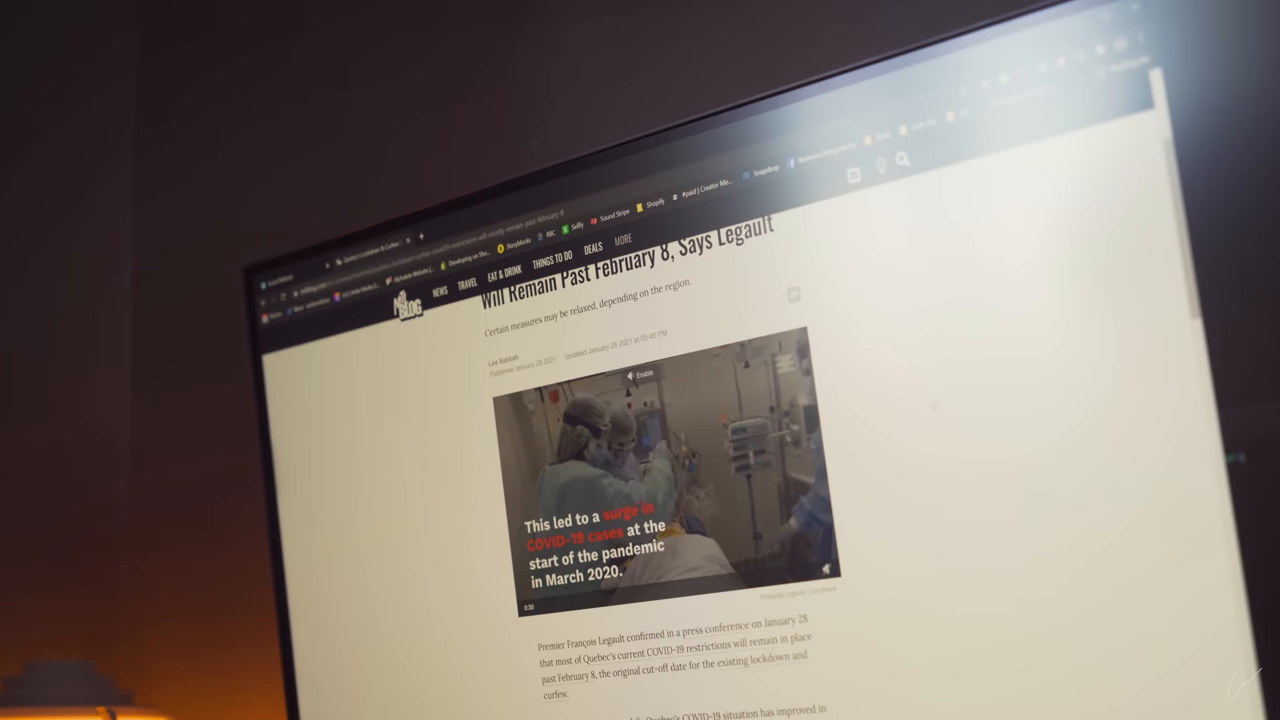